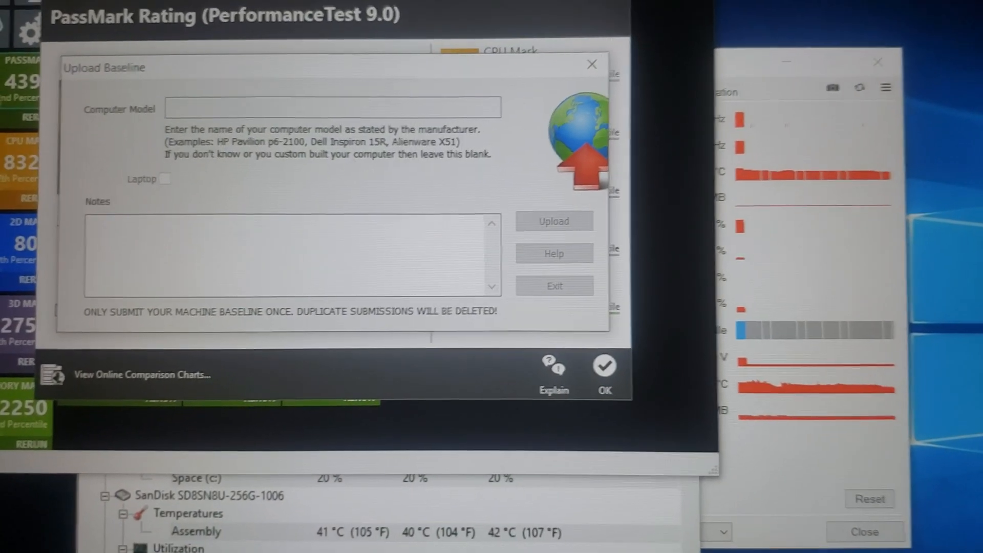
- Upload the benchmark baseline to the PassMark database and acknowledge the success message
click(553, 221)
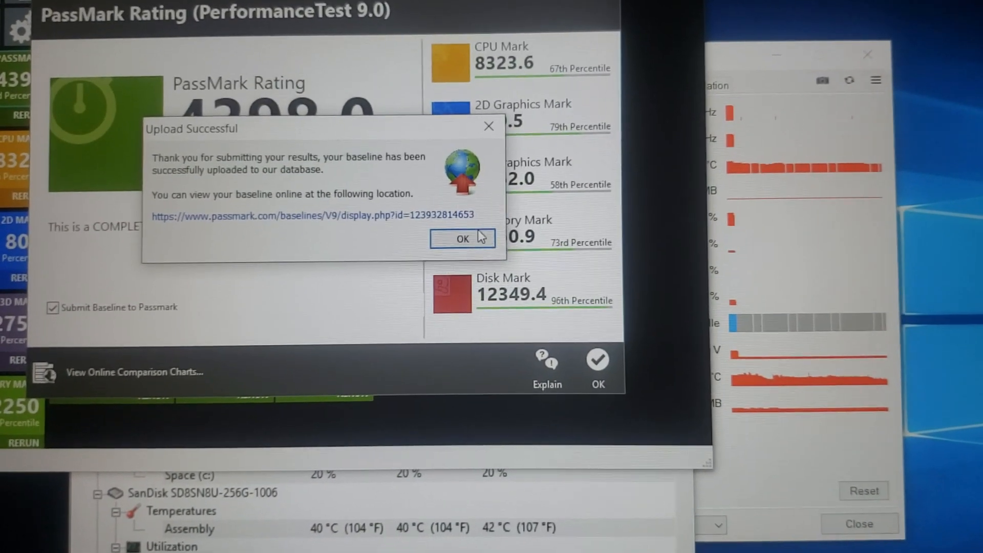
click(463, 239)
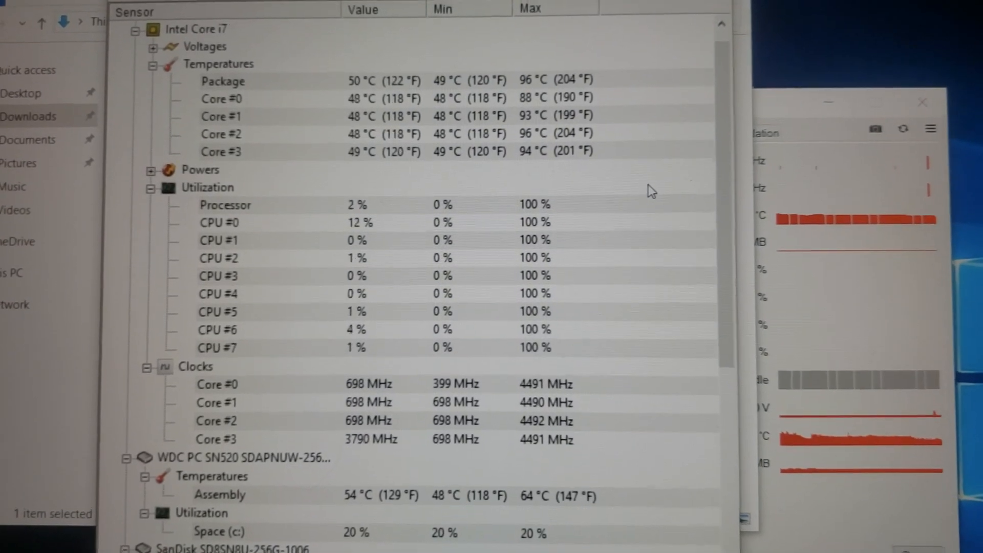
scroll(down, 3)
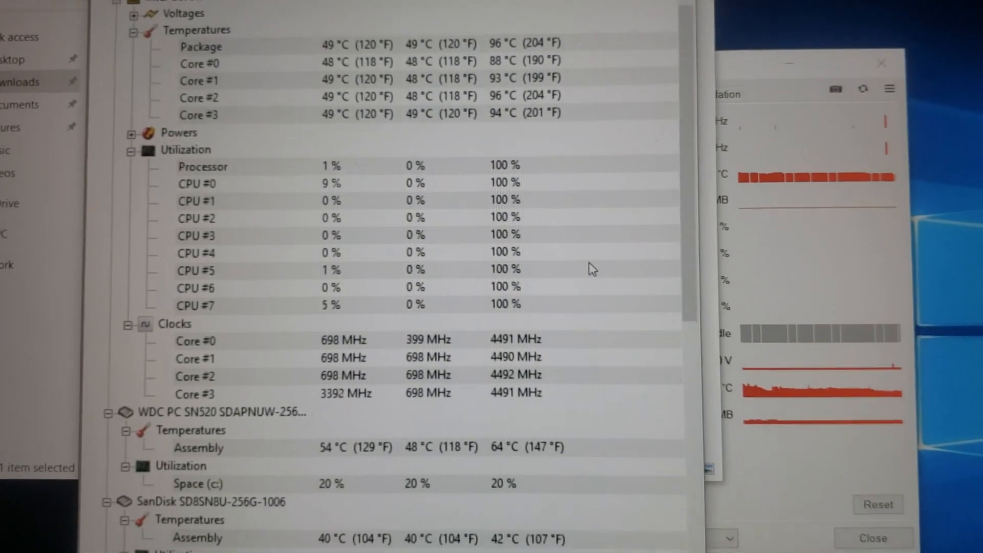
scroll(down, 3)
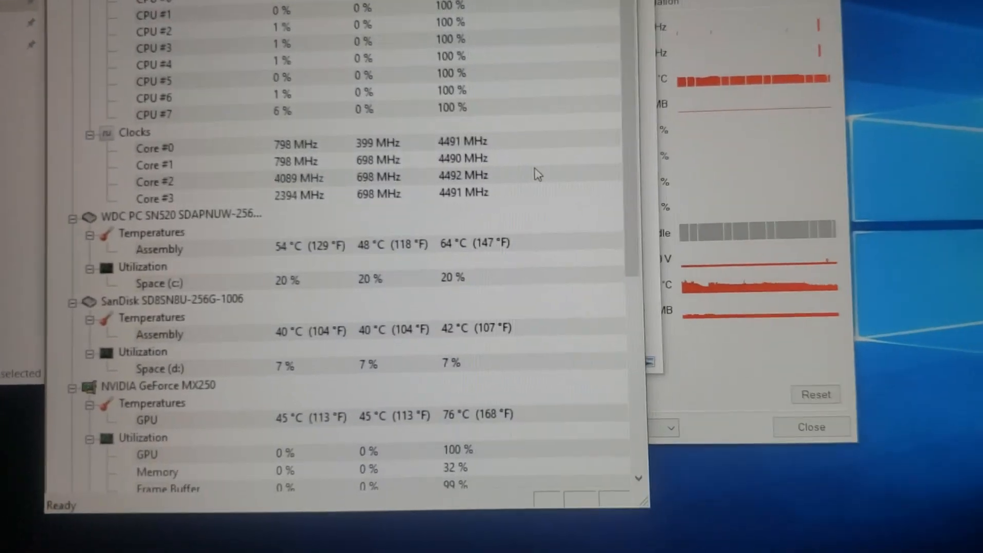
scroll(down, 3)
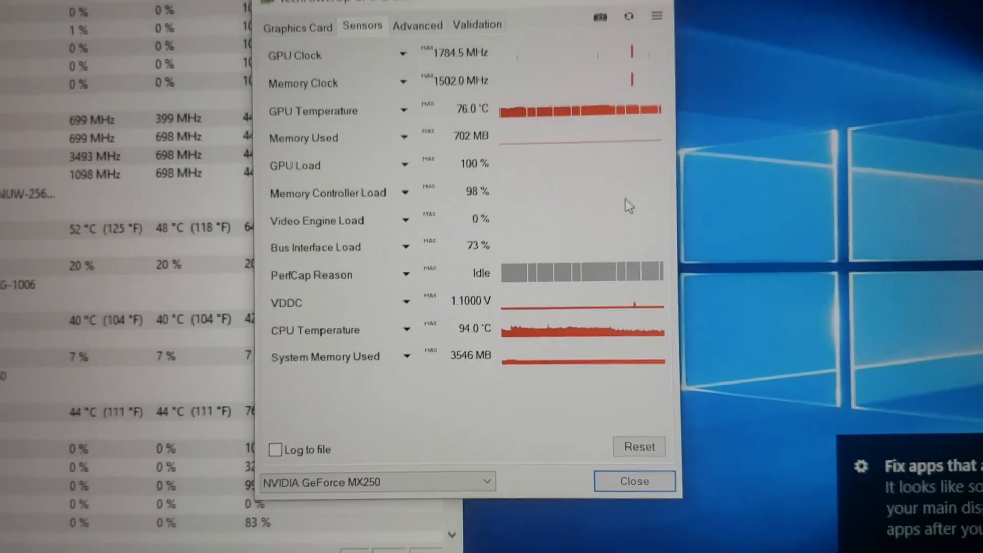
- Review GPU-Z's 76.0 °C GPU and 94.0 °C CPU maximums, then close GPU-Z
drag(440, 6, 476, 25)
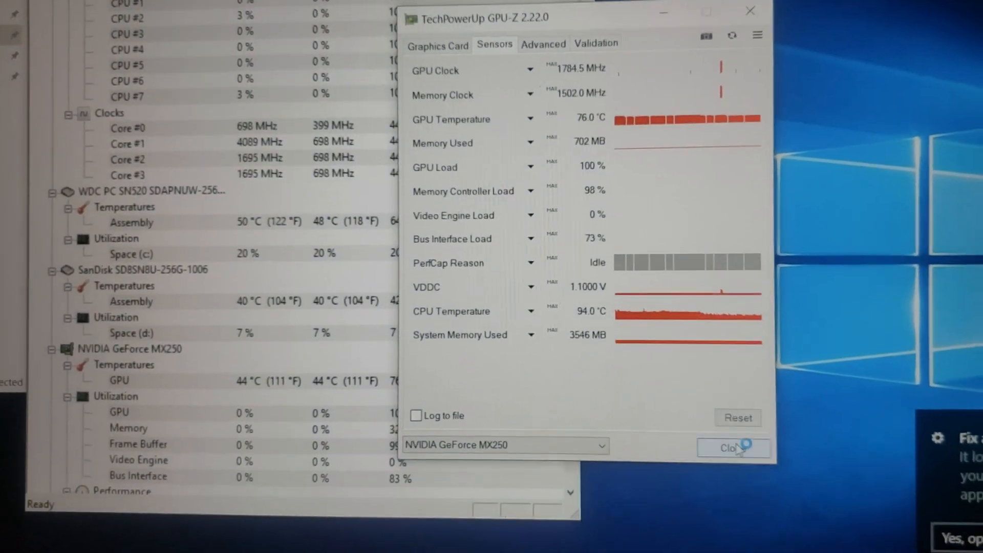
click(731, 447)
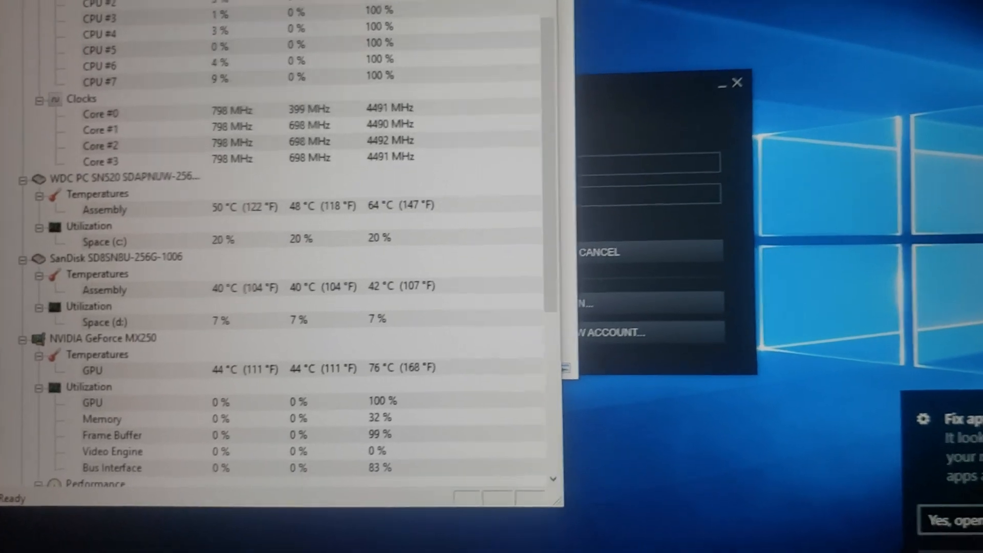